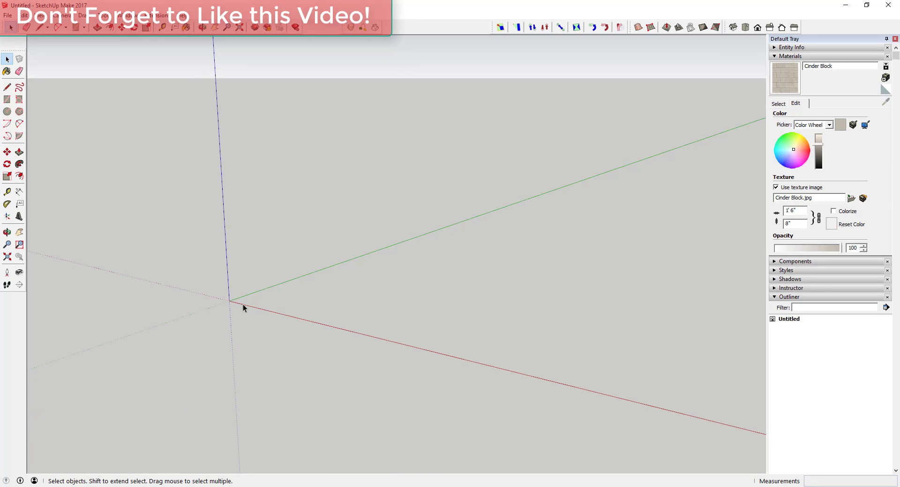
Draw a rectangle on the ground and pull it up into a tall box.
{"action": "left_click_drag", "start_coordinate": [231, 300], "coordinate": [481, 281]}
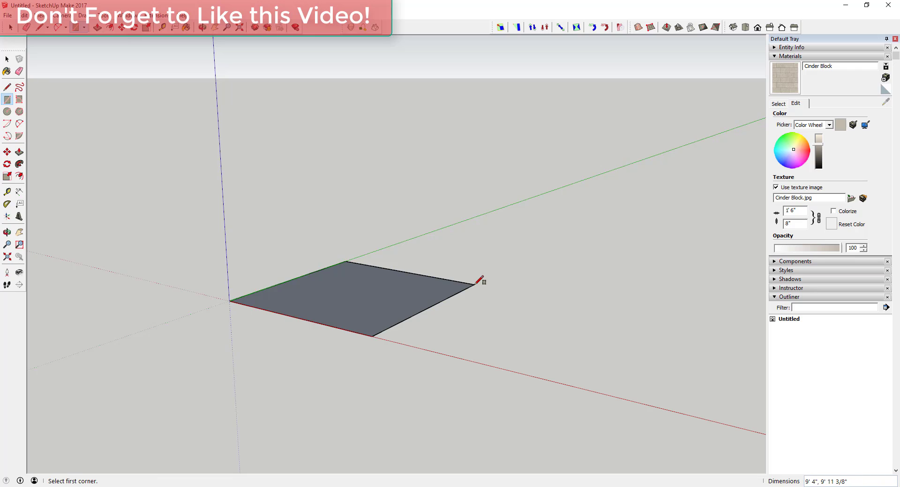
{"action": "left_click_drag", "start_coordinate": [402, 281], "coordinate": [405, 150]}
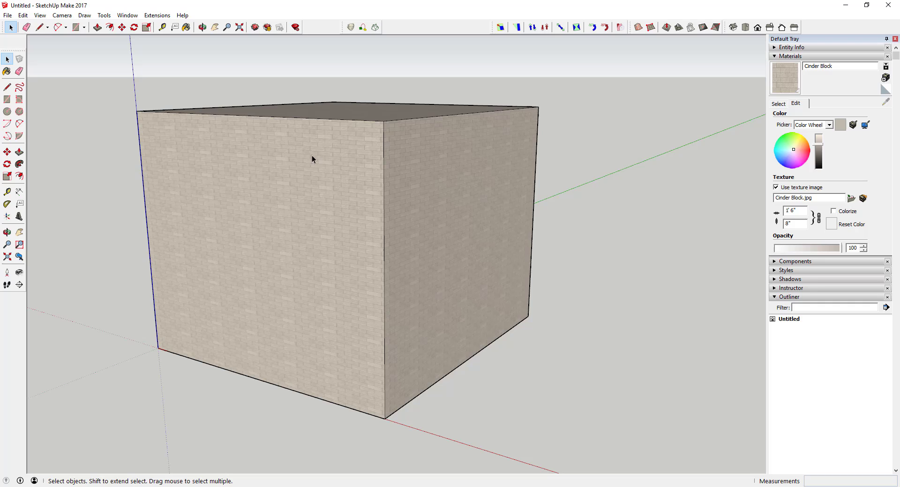
Show the Brick, Cladding and Siding collection in the Materials tray.
{"action": "left_click", "coordinate": [202, 28]}
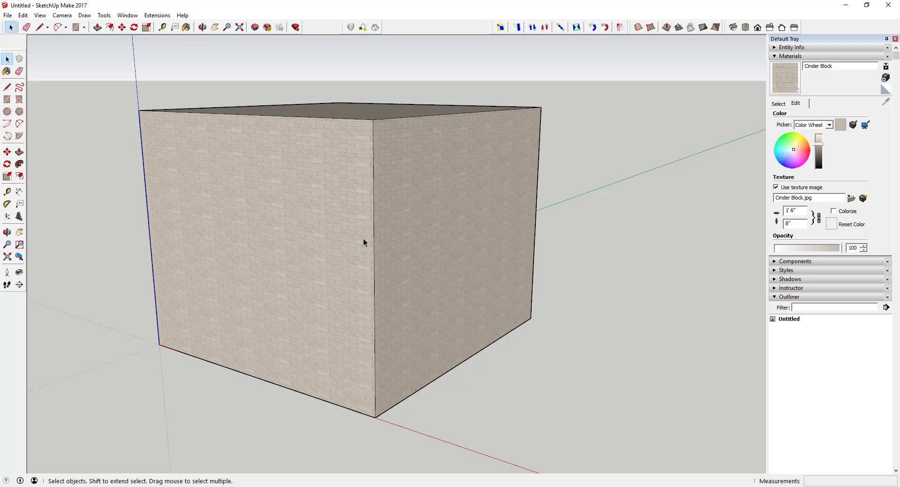
{"action": "mouse_move", "coordinate": [772, 121]}
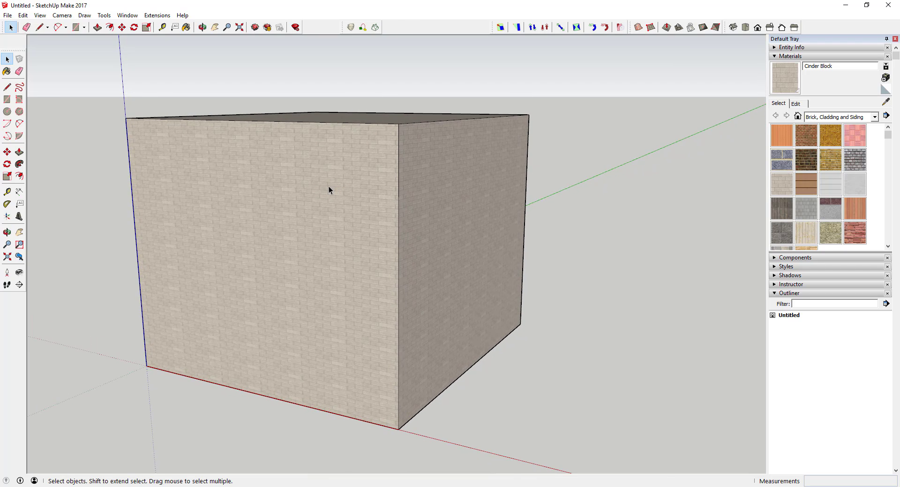
{"action": "mouse_move", "coordinate": [330, 191]}
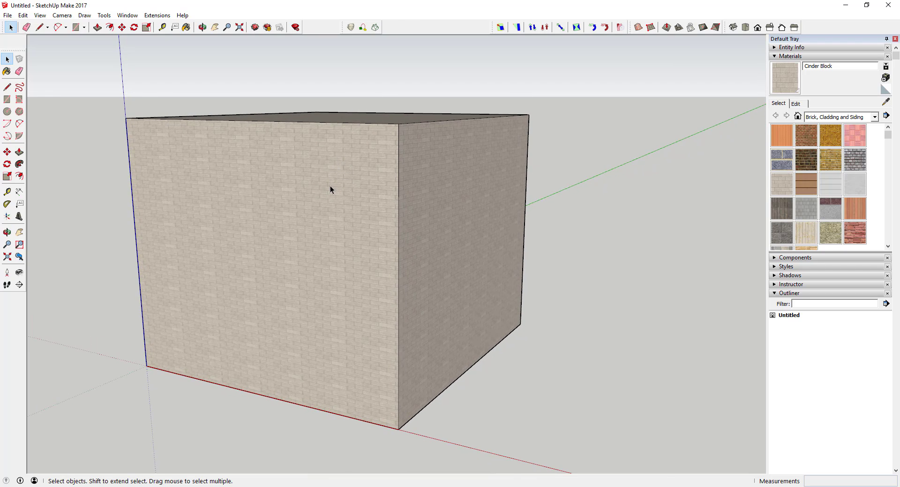
{"action": "mouse_move", "coordinate": [359, 261]}
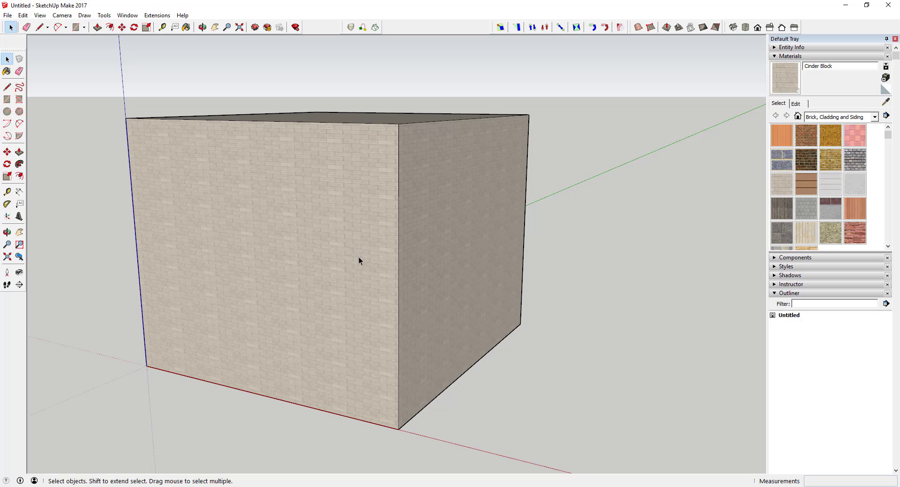
{"action": "mouse_move", "coordinate": [168, 277]}
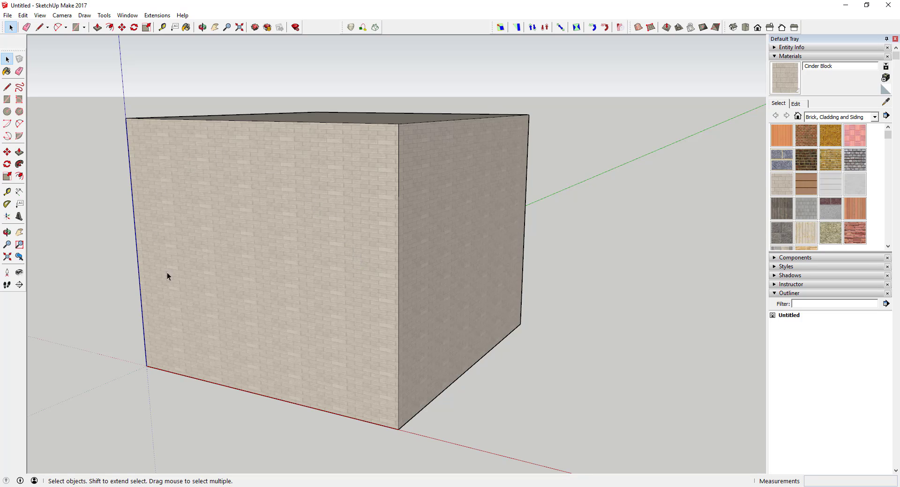
{"action": "mouse_move", "coordinate": [246, 190]}
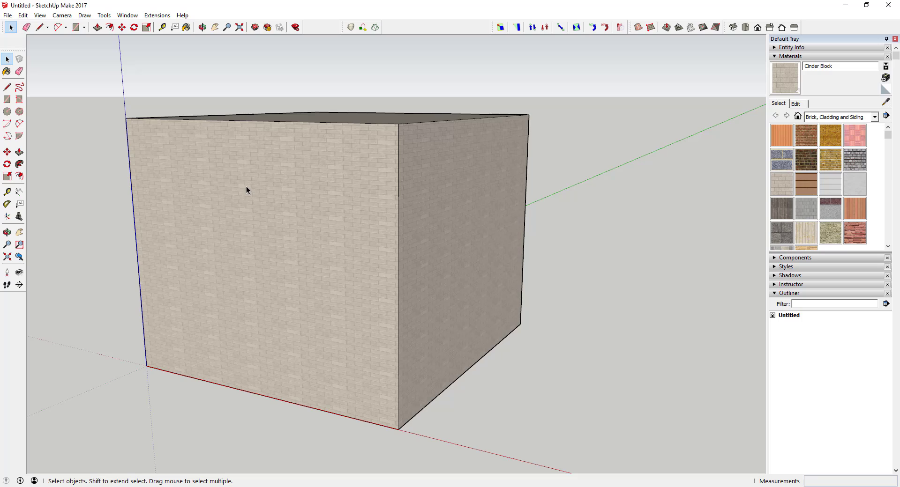
{"action": "mouse_move", "coordinate": [248, 258]}
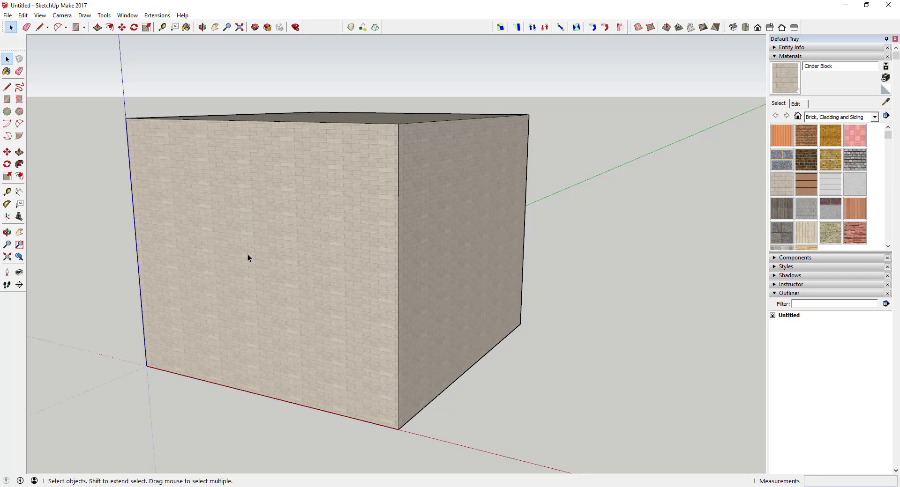
{"action": "mouse_move", "coordinate": [249, 334]}
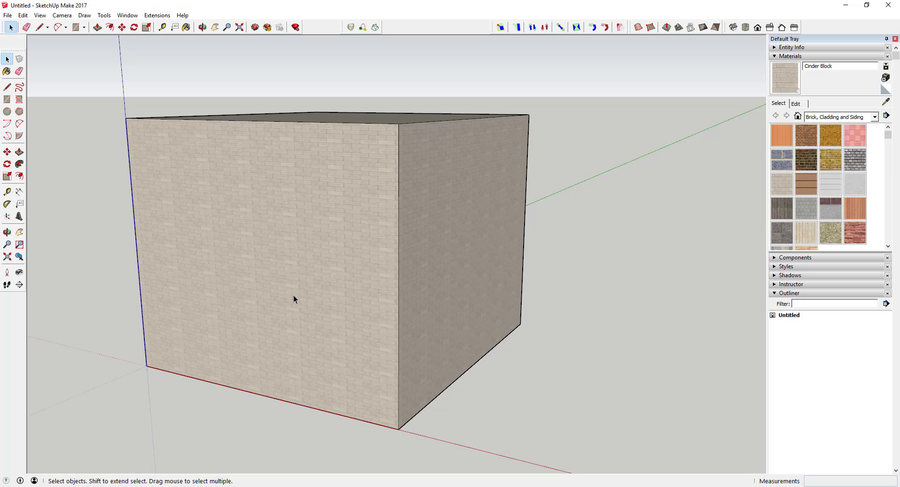
{"action": "mouse_move", "coordinate": [300, 165]}
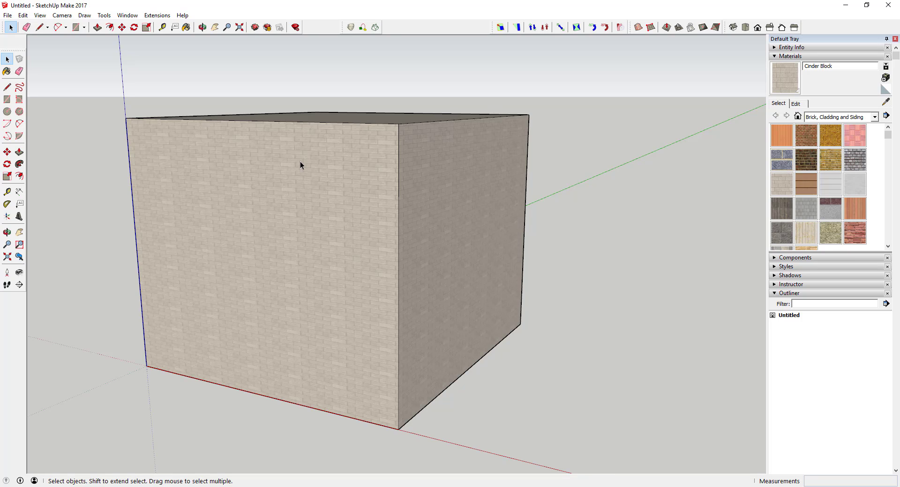
{"action": "mouse_move", "coordinate": [339, 156]}
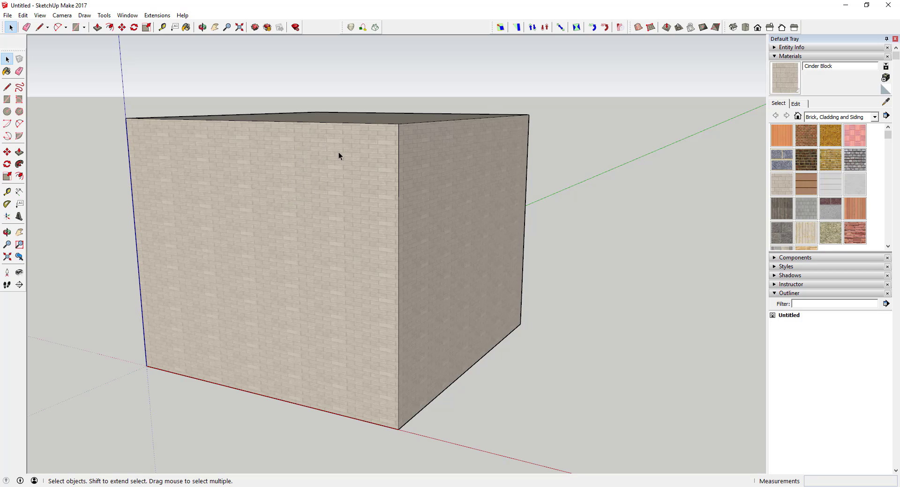
{"action": "mouse_move", "coordinate": [251, 167]}
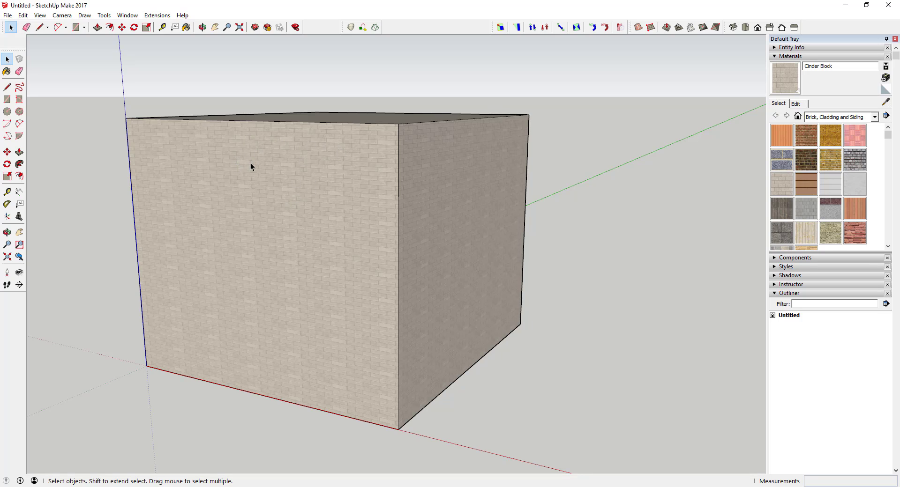
{"action": "mouse_move", "coordinate": [258, 150]}
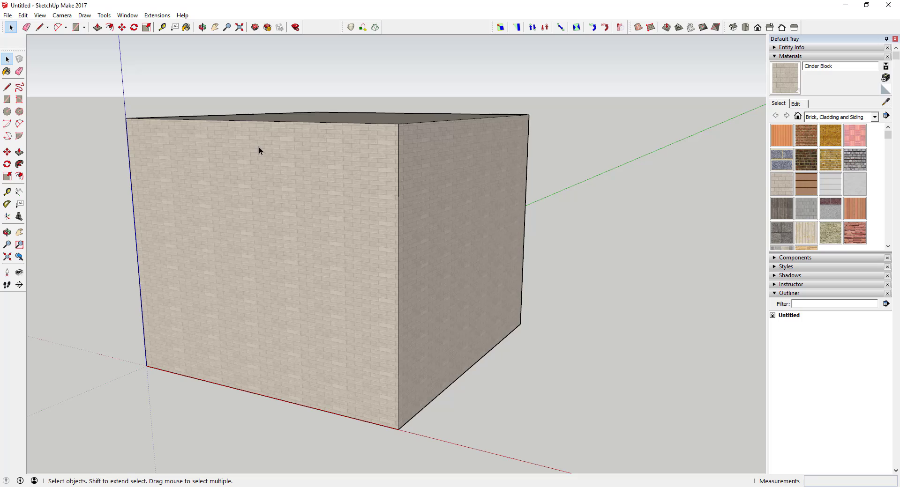
{"action": "mouse_move", "coordinate": [468, 184]}
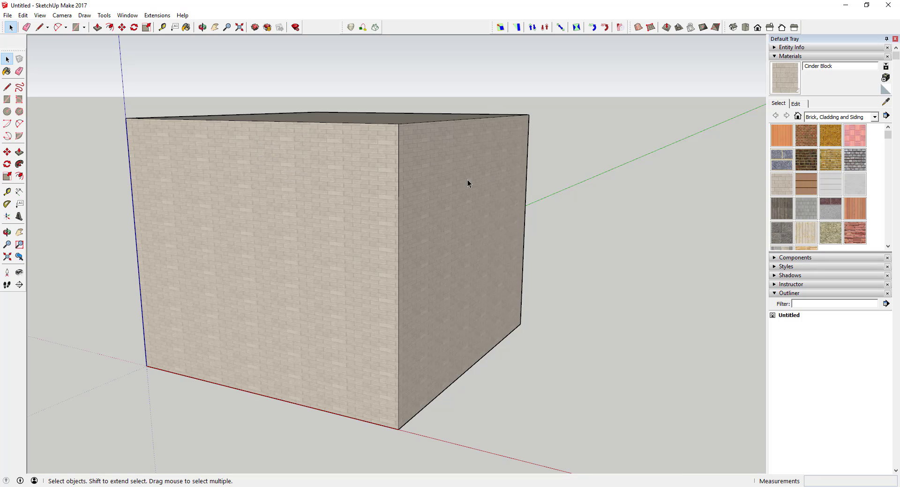
{"action": "mouse_move", "coordinate": [269, 177]}
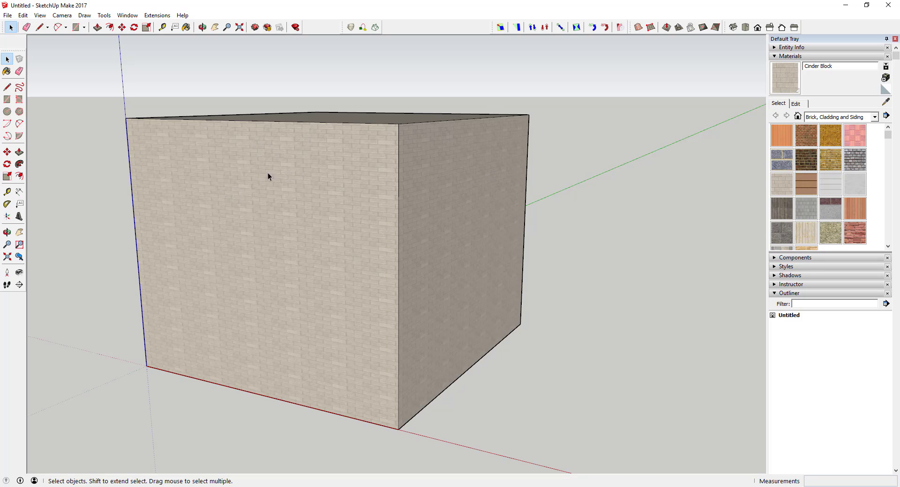
{"action": "mouse_move", "coordinate": [277, 154]}
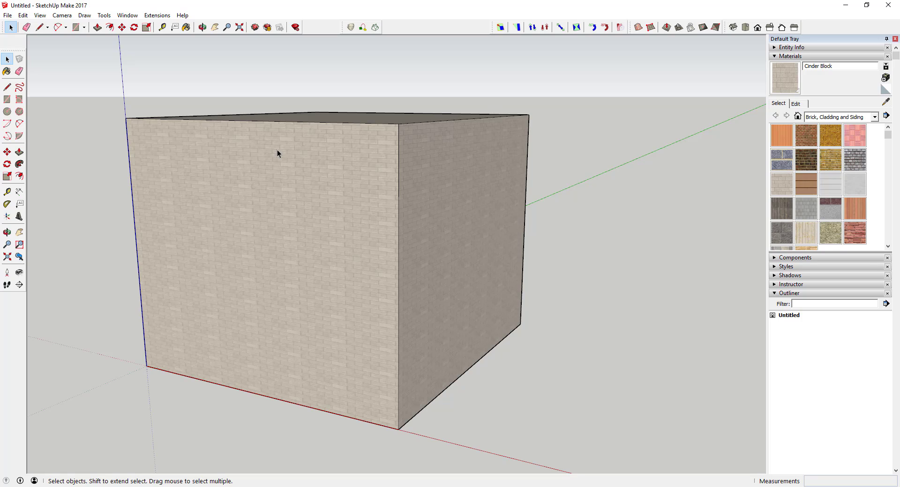
{"action": "mouse_move", "coordinate": [371, 213]}
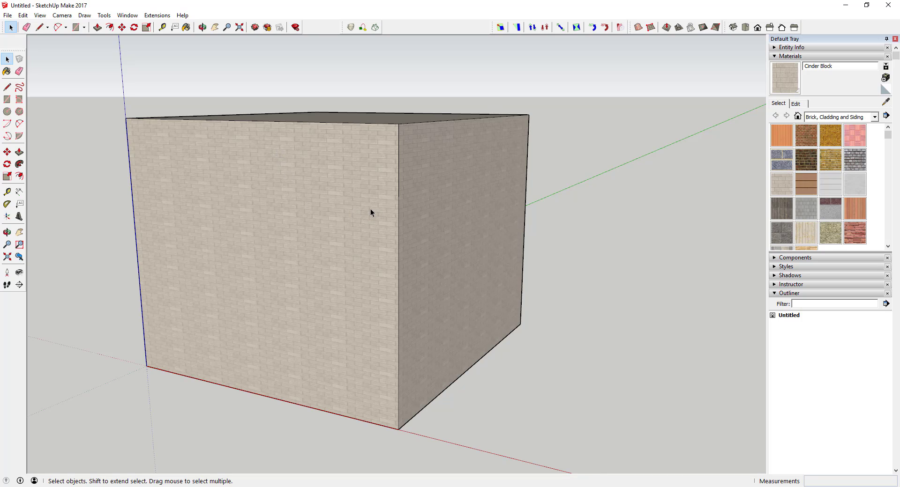
{"action": "mouse_move", "coordinate": [495, 186]}
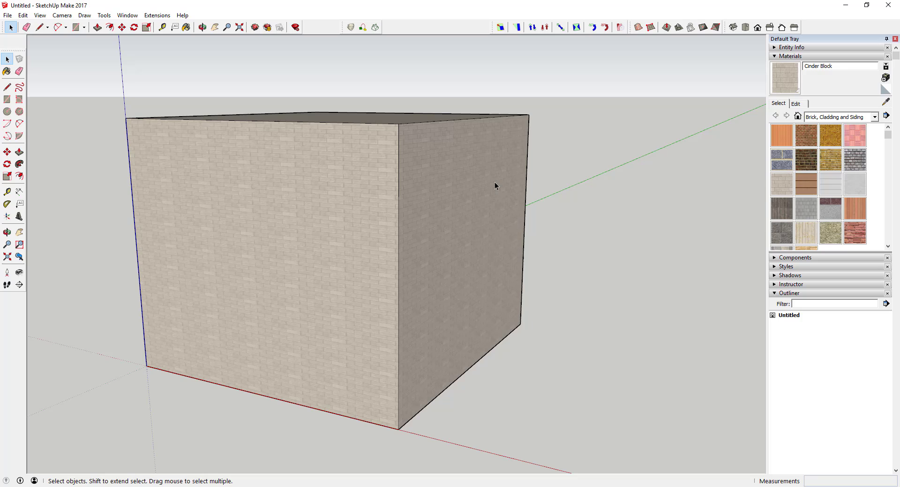
{"action": "mouse_move", "coordinate": [868, 100]}
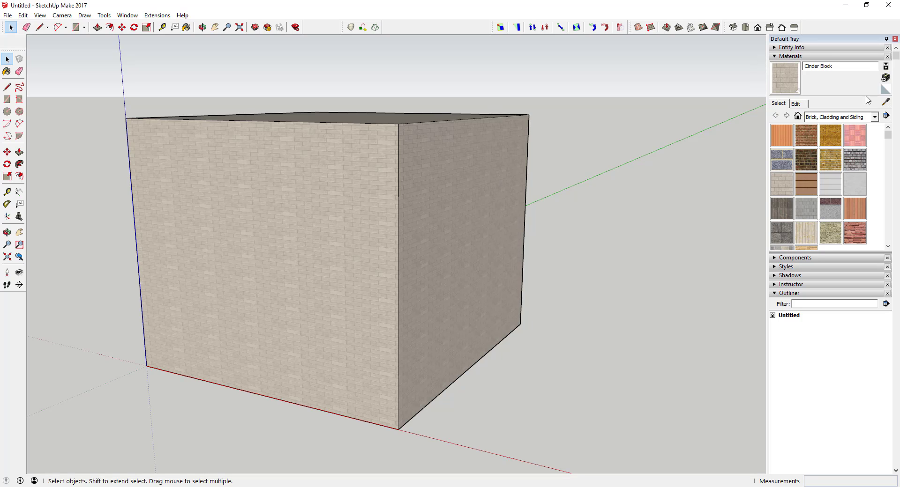
{"action": "left_click", "coordinate": [127, 16]}
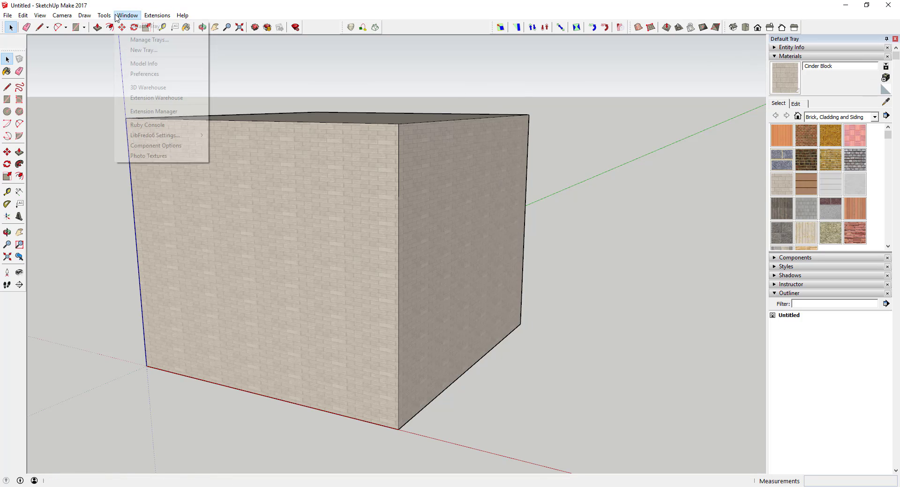
{"action": "left_click", "coordinate": [145, 26]}
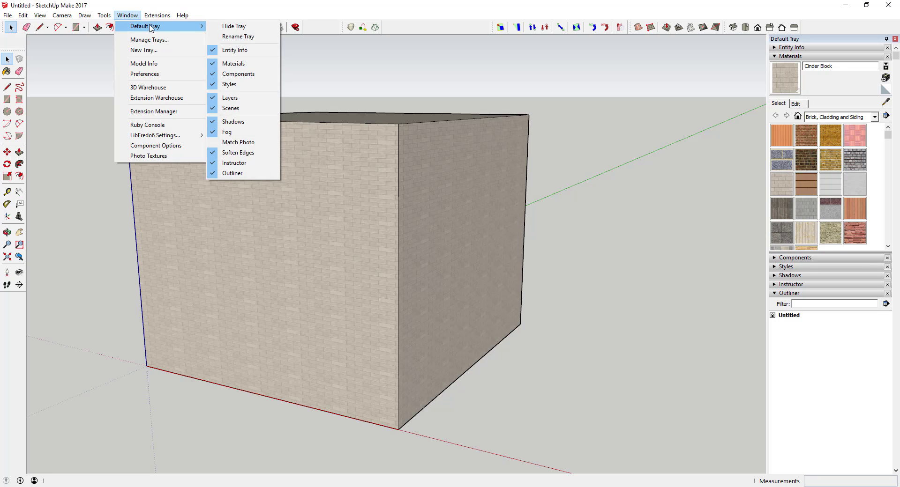
{"action": "mouse_move", "coordinate": [242, 26]}
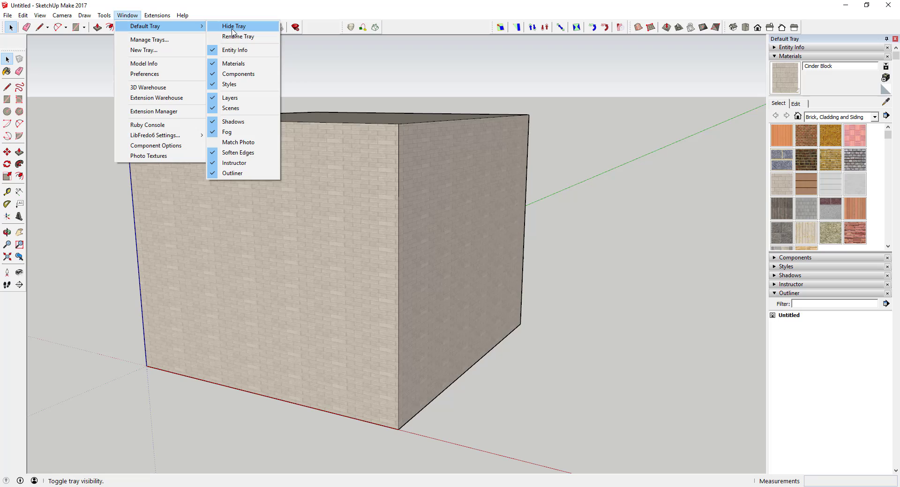
{"action": "mouse_move", "coordinate": [237, 63]}
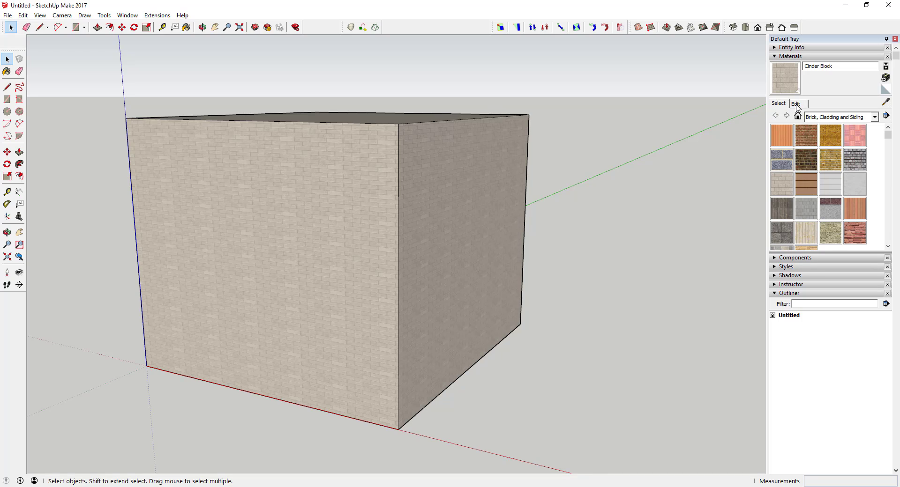
{"action": "mouse_move", "coordinate": [779, 189]}
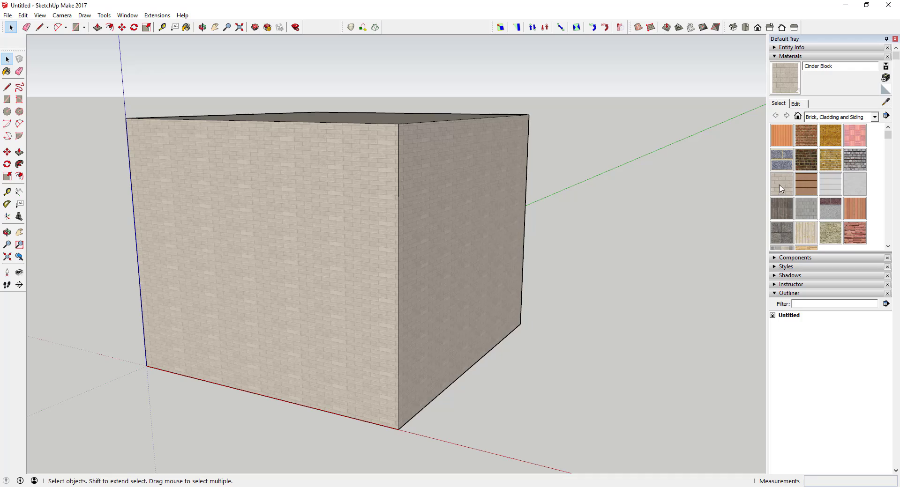
Set the Cinder Block texture width to 6' with height scaling in proportion.
{"action": "left_click", "coordinate": [186, 27]}
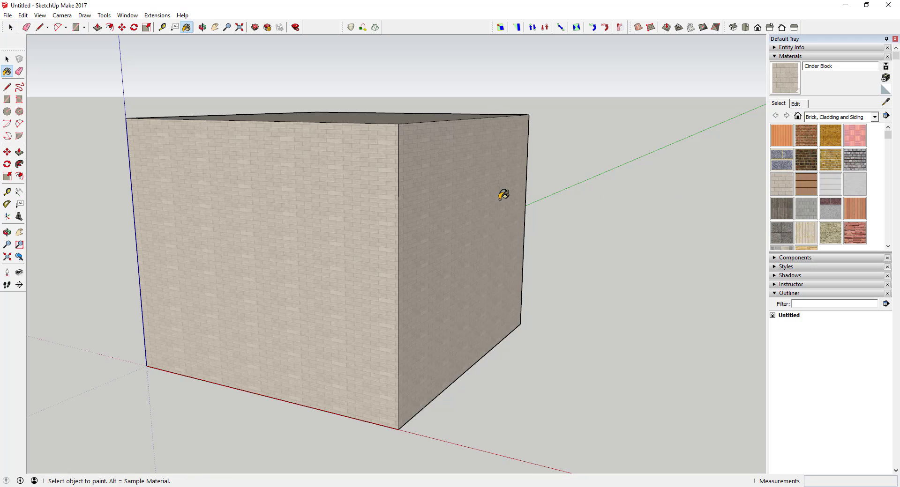
{"action": "left_click", "coordinate": [795, 103]}
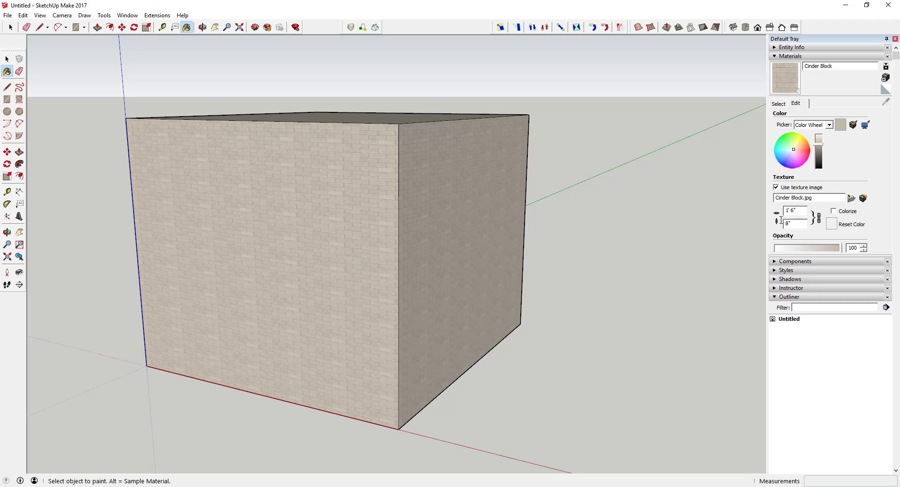
{"action": "mouse_move", "coordinate": [341, 136]}
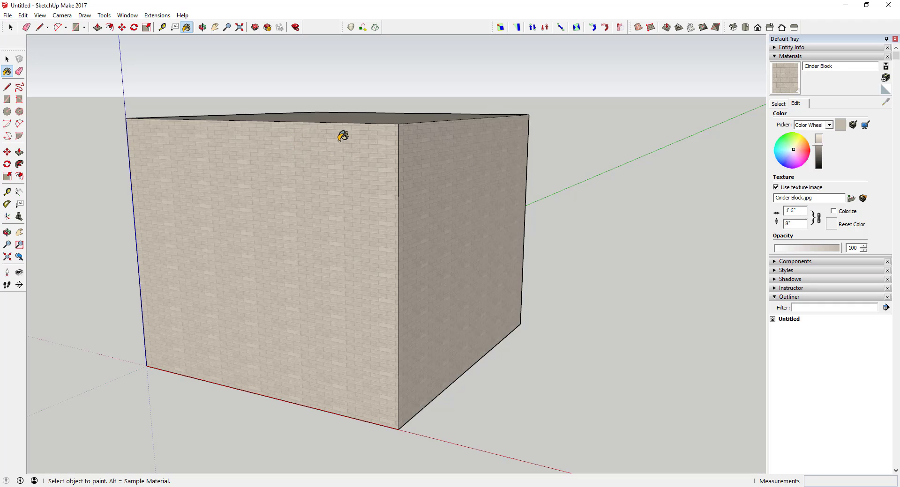
{"action": "mouse_move", "coordinate": [298, 130]}
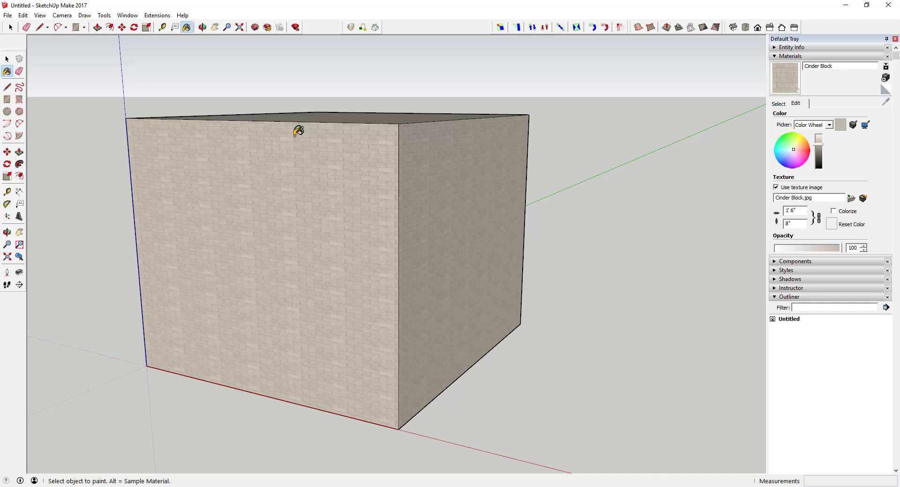
{"action": "mouse_move", "coordinate": [397, 176]}
{"action": "type", "text": "4'"}
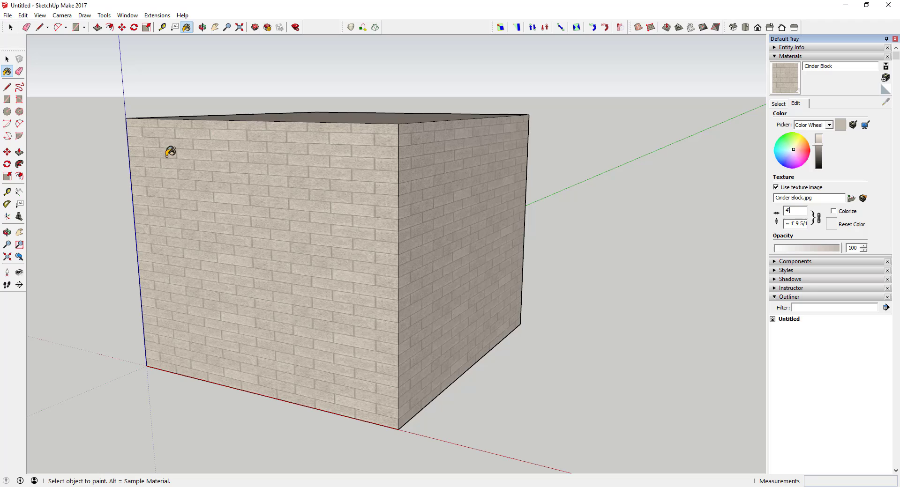
{"action": "mouse_move", "coordinate": [311, 134]}
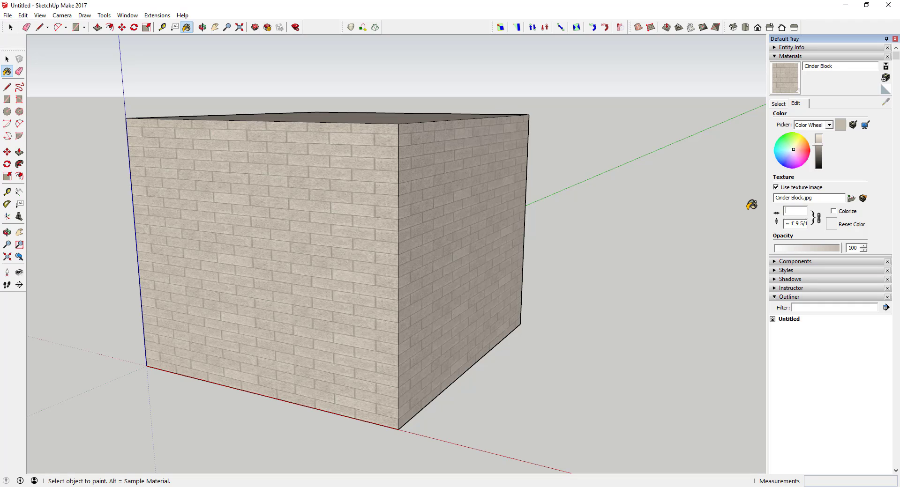
{"action": "type", "text": "6'"}
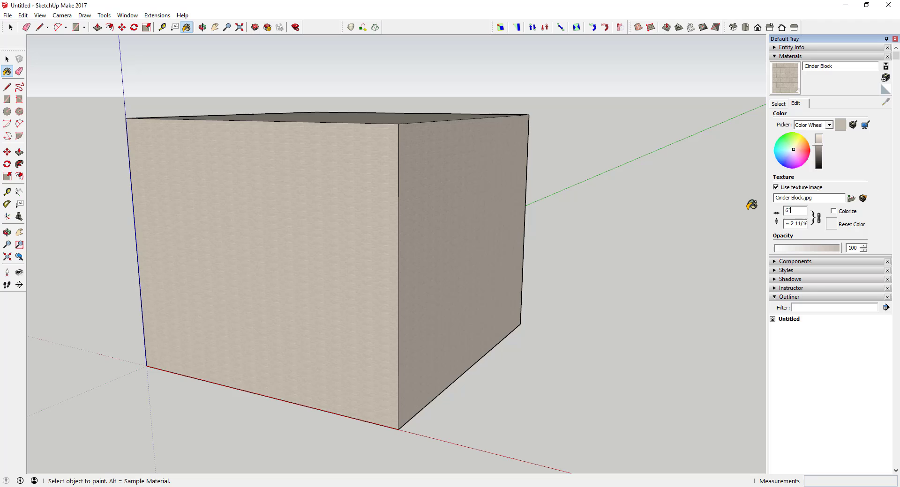
{"action": "mouse_move", "coordinate": [728, 207]}
{"action": "type", "text": "4"}
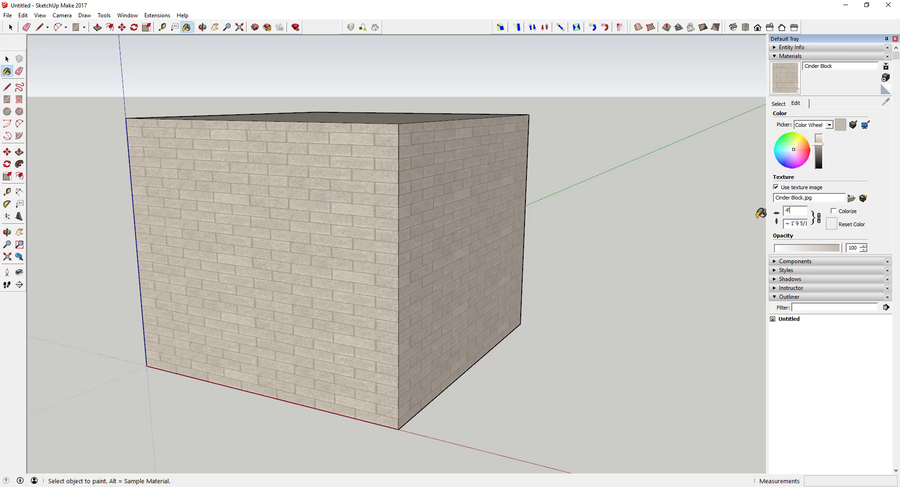
{"action": "mouse_move", "coordinate": [768, 242]}
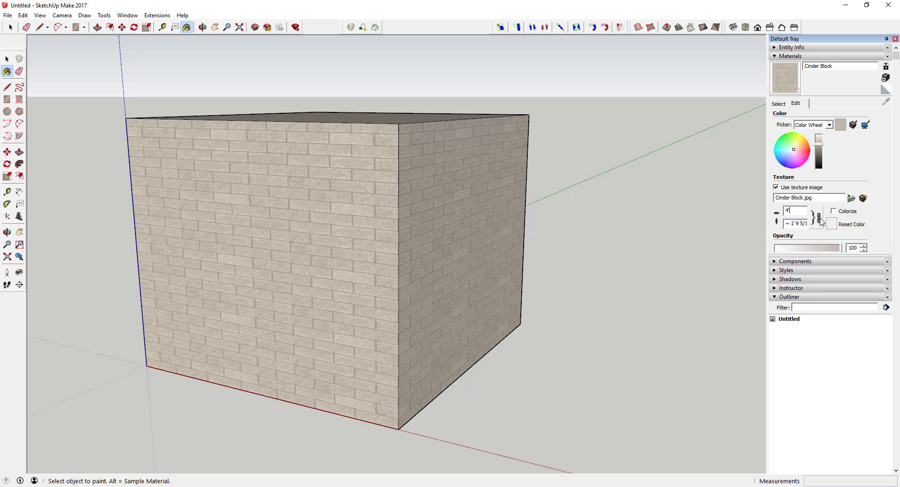
{"action": "mouse_move", "coordinate": [819, 217]}
{"action": "type", "text": "3"}
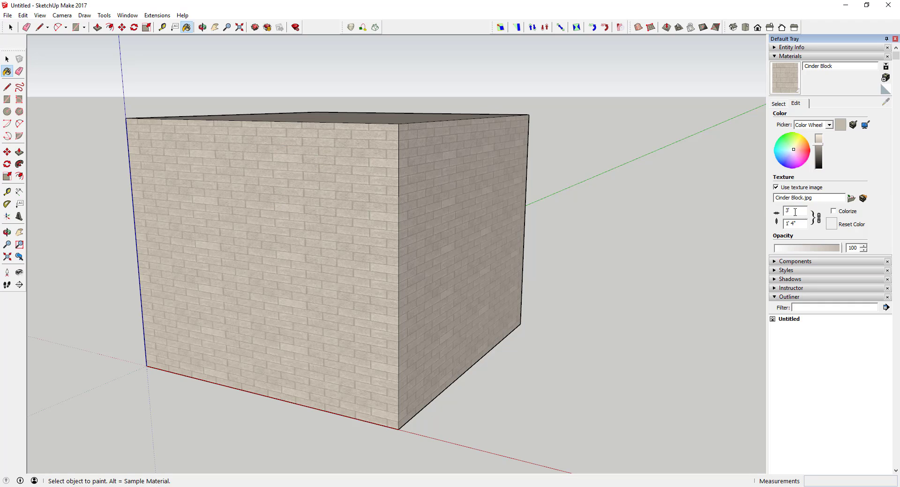
{"action": "mouse_move", "coordinate": [313, 169]}
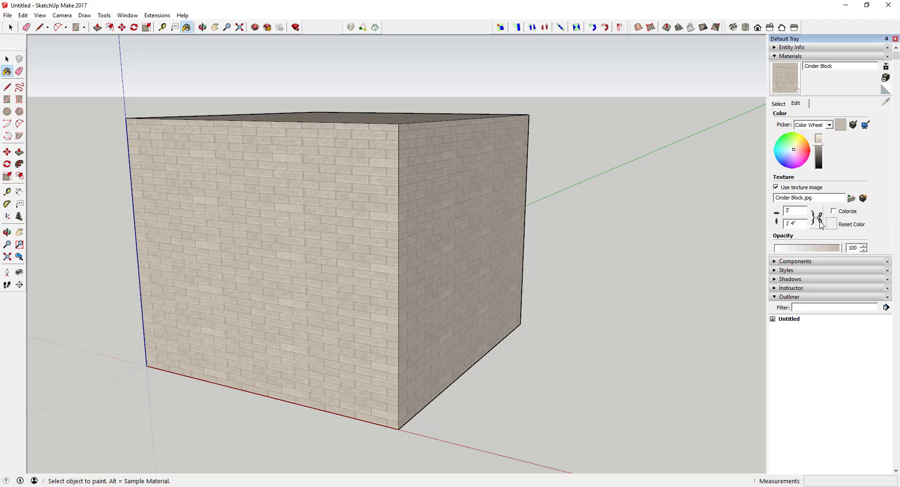
{"action": "mouse_move", "coordinate": [303, 175]}
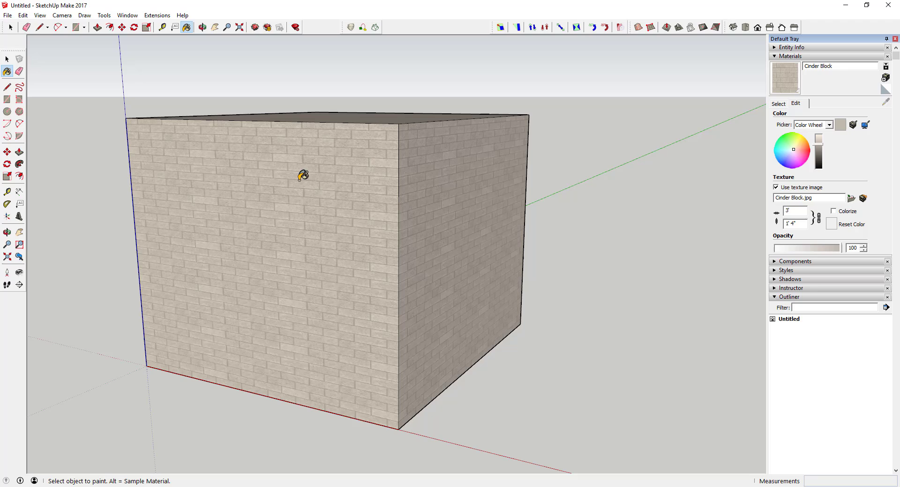
{"action": "mouse_move", "coordinate": [328, 173]}
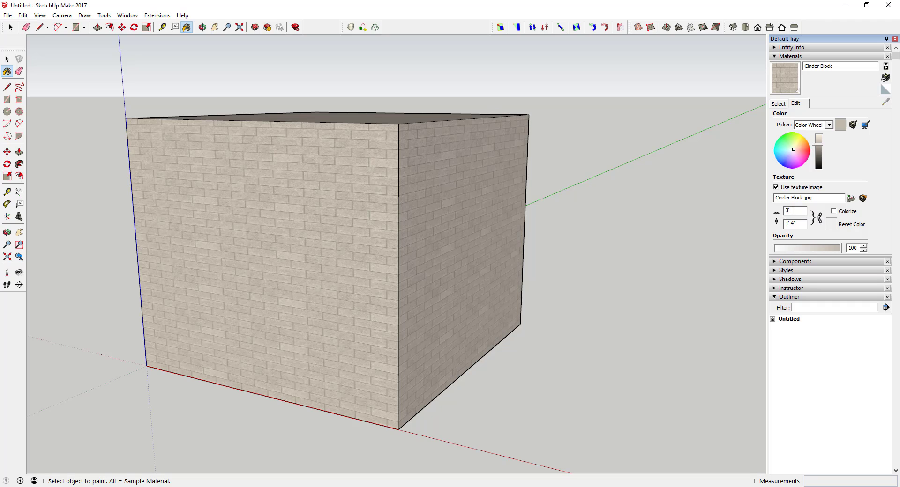
Set the texture height to 6', then enter 1'6" for the width.
{"action": "left_click", "coordinate": [794, 223]}
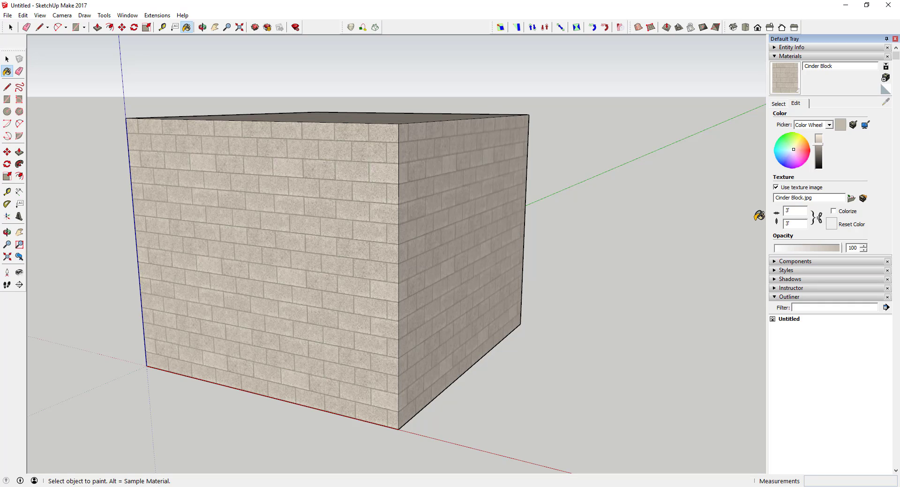
{"action": "mouse_move", "coordinate": [303, 165]}
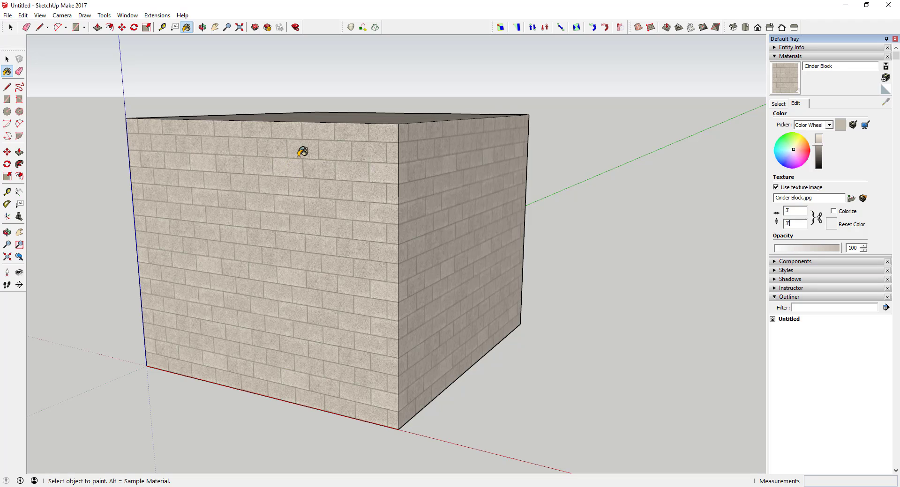
{"action": "mouse_move", "coordinate": [807, 235]}
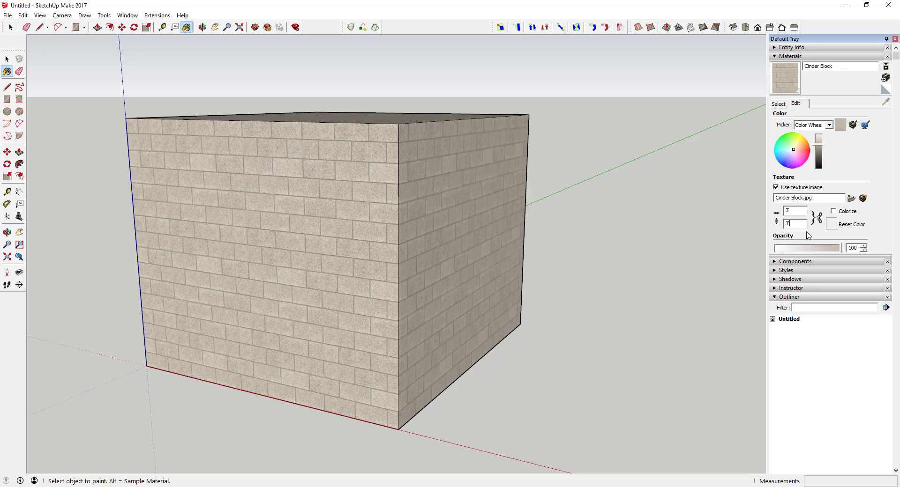
{"action": "type", "text": "6'"}
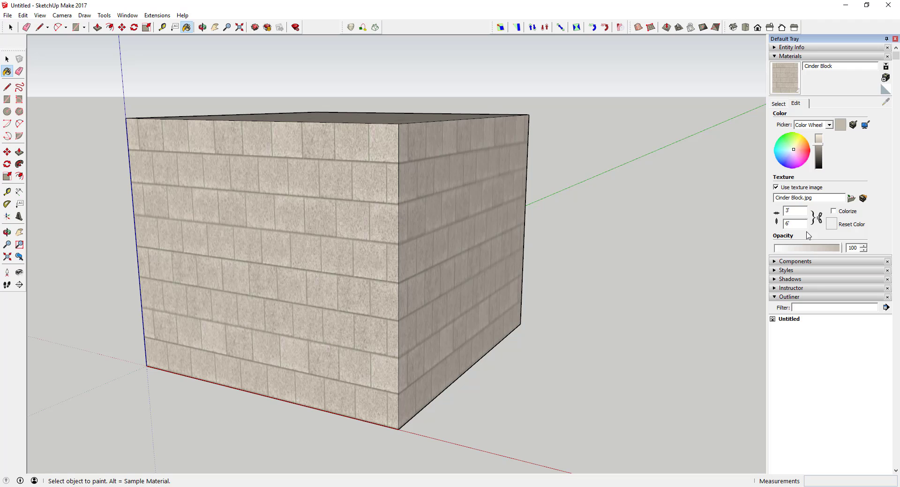
{"action": "mouse_move", "coordinate": [299, 220]}
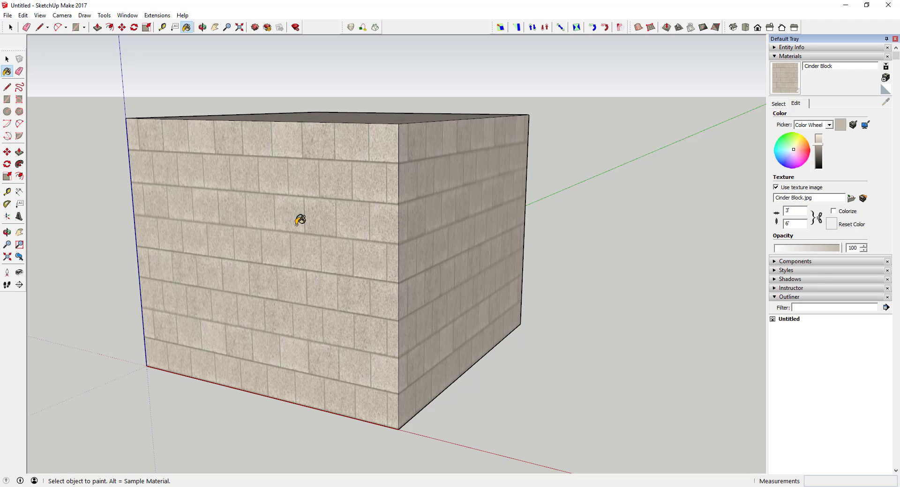
{"action": "mouse_move", "coordinate": [296, 202]}
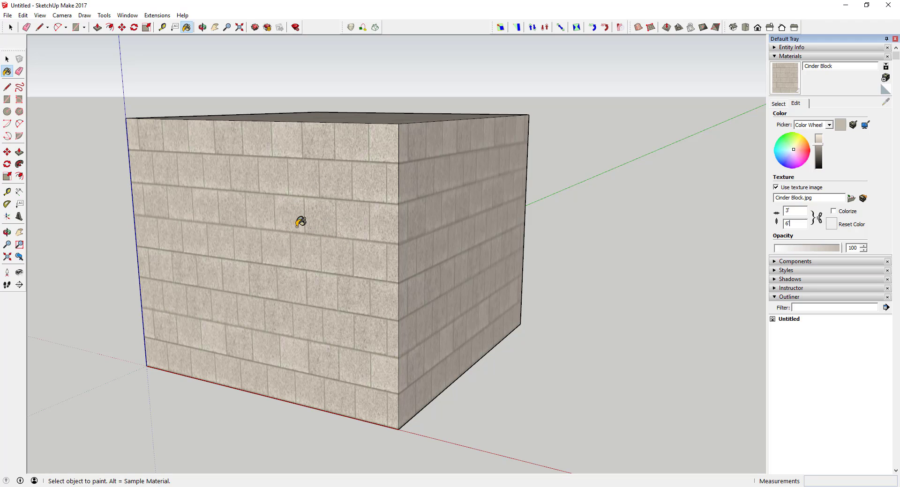
{"action": "mouse_move", "coordinate": [266, 203]}
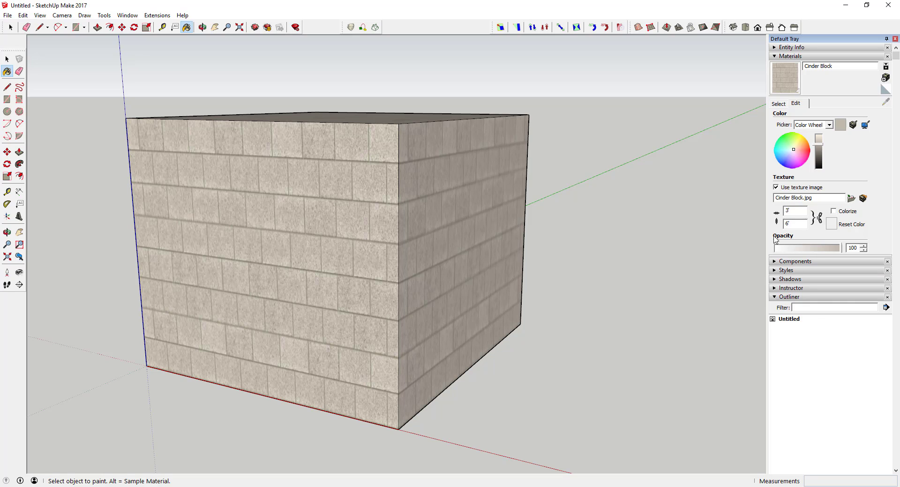
{"action": "type", "text": "1'6\""}
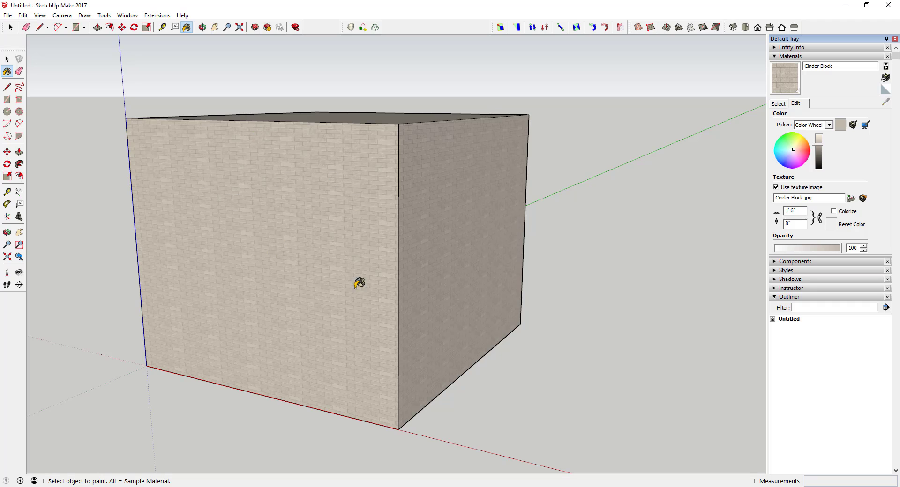
Restore the texture to 1'6" by 8" and bring up the front face's options.
{"action": "left_click", "coordinate": [793, 210]}
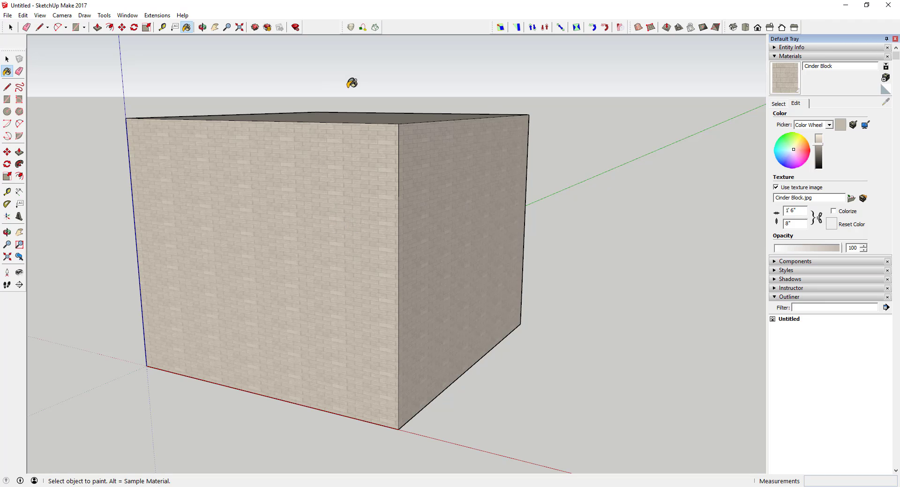
{"action": "right_click", "coordinate": [310, 190]}
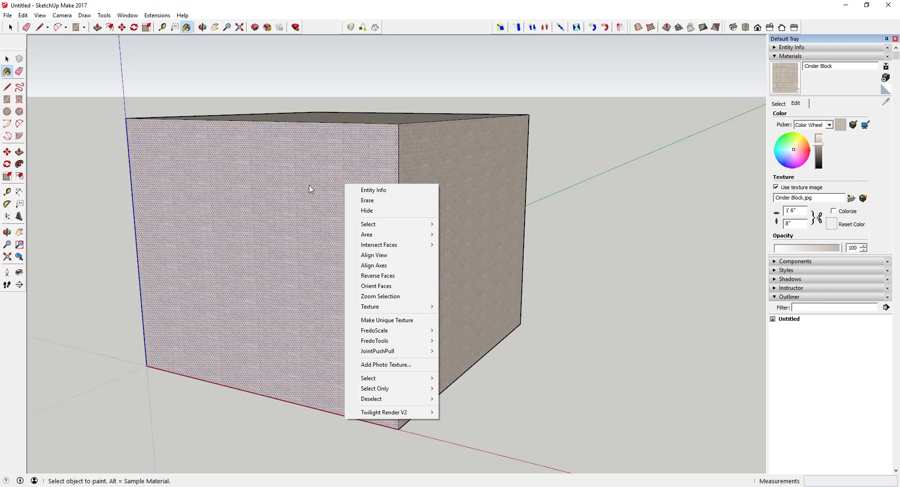
{"action": "mouse_move", "coordinate": [370, 307]}
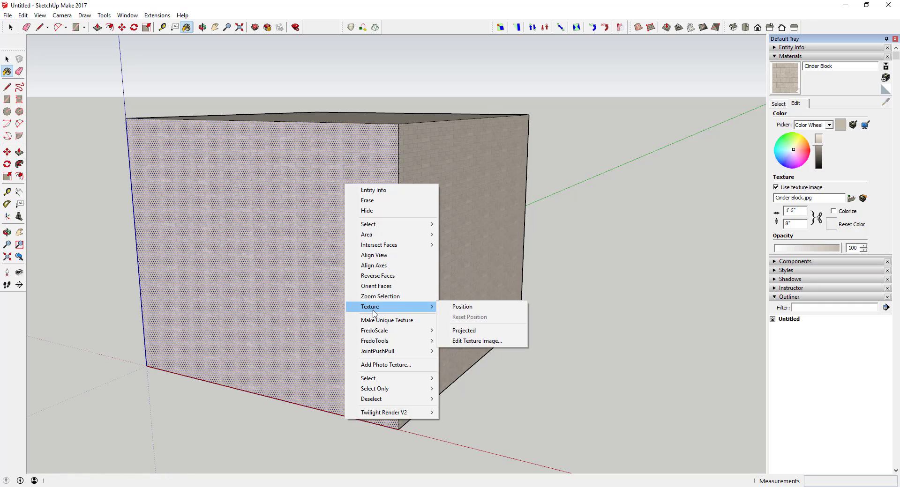
{"action": "mouse_move", "coordinate": [463, 306]}
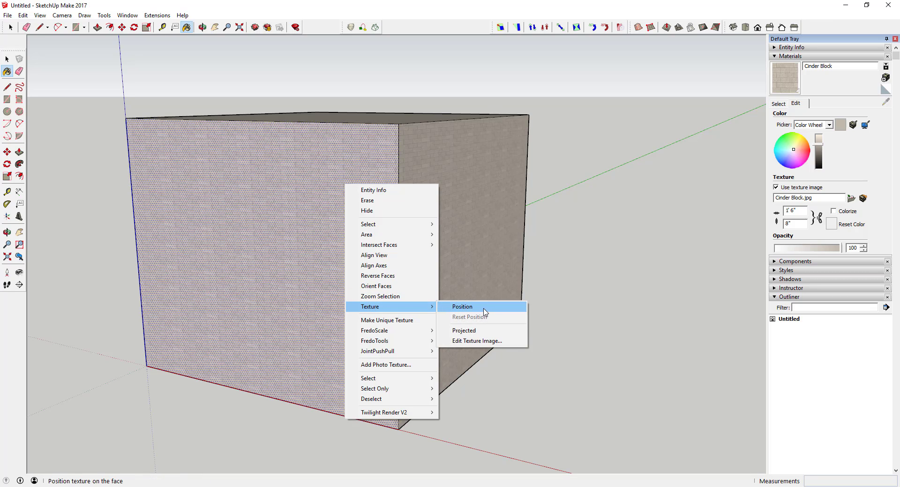
Rescale and shift the front face's texture using the Texture Position pins.
{"action": "left_click", "coordinate": [462, 306]}
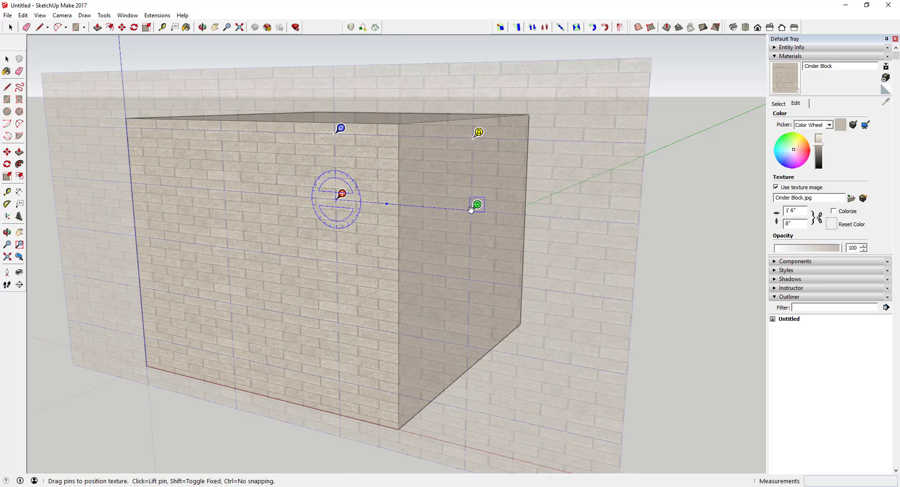
{"action": "left_click_drag", "start_coordinate": [476, 204], "coordinate": [419, 201]}
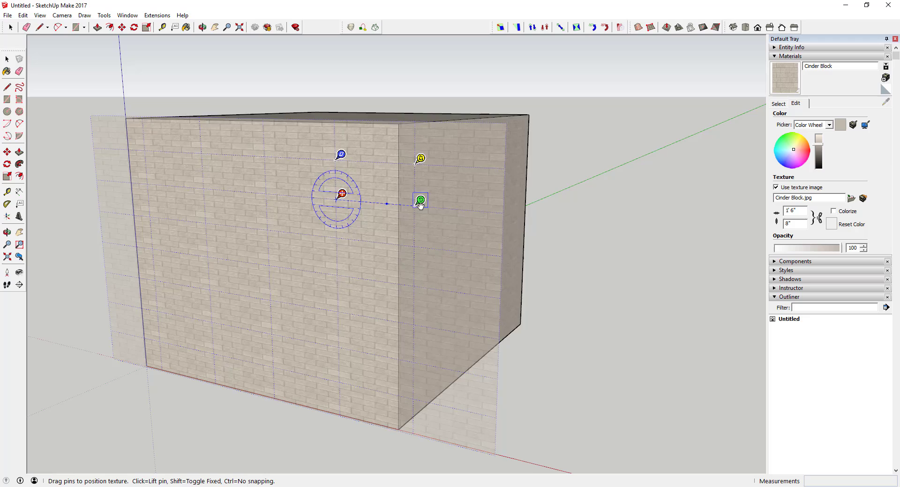
{"action": "left_click_drag", "start_coordinate": [421, 200], "coordinate": [392, 198]}
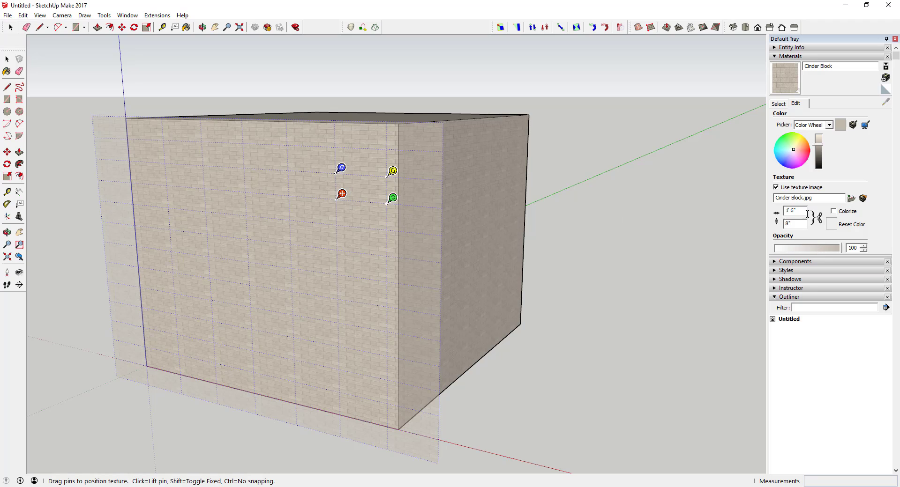
{"action": "mouse_move", "coordinate": [371, 241]}
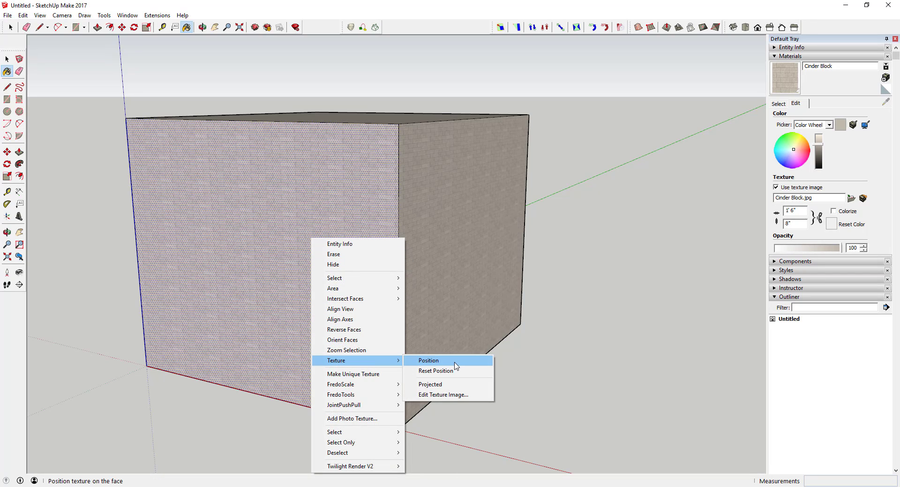
{"action": "mouse_move", "coordinate": [446, 374]}
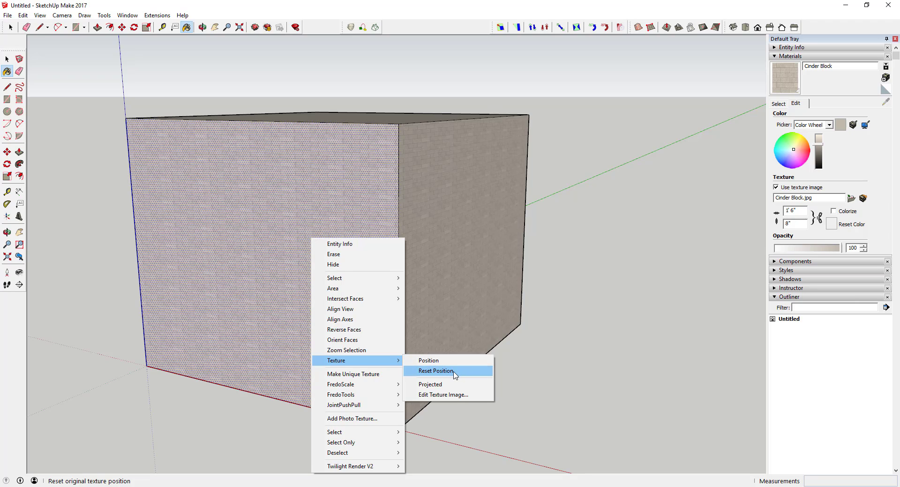
Reset the front face texture to its original position and scale.
{"action": "left_click", "coordinate": [435, 371]}
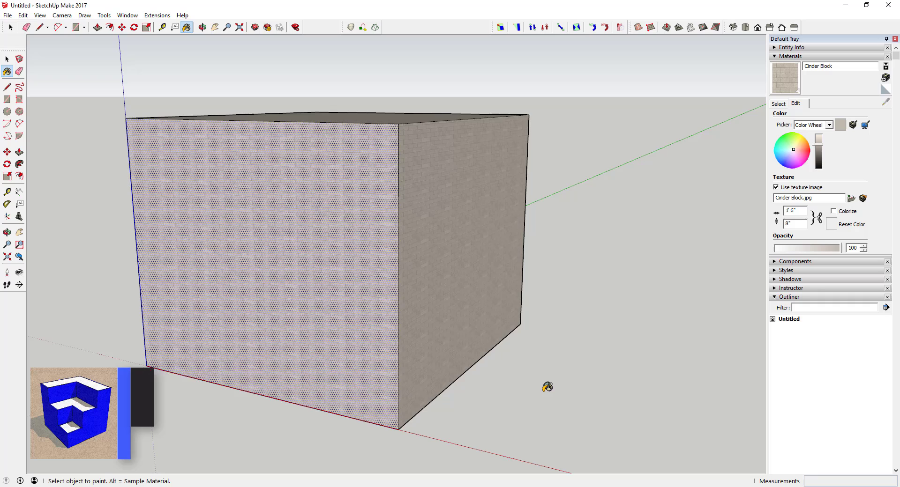